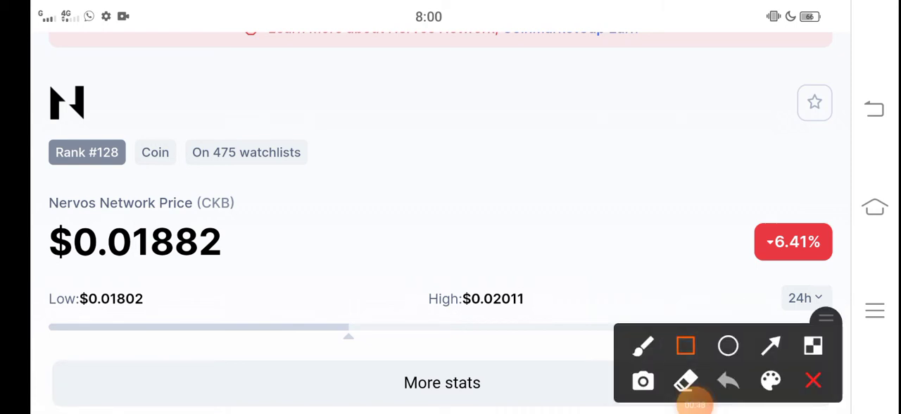
Draw a red box around the Nervos Network price of $0.01882.
{"action": "left_click_drag", "start_coordinate": [48, 204], "coordinate": [304, 278]}
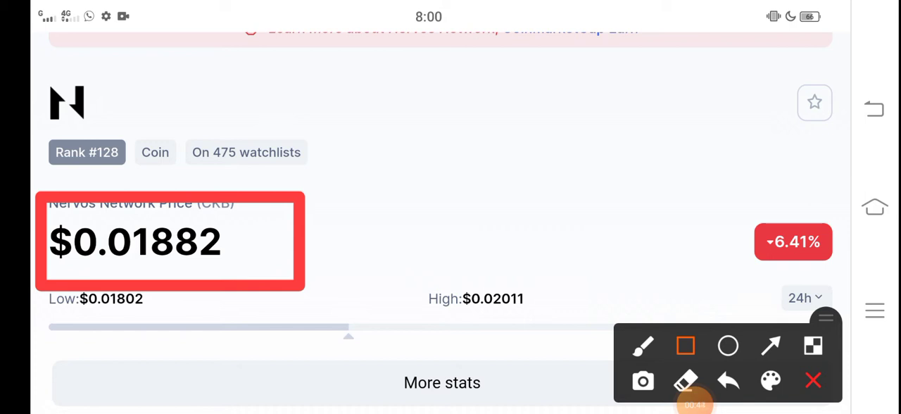
Mark the -6.37% badge with a red arrow and scroll down to the Links section.
{"action": "left_click", "coordinate": [770, 346]}
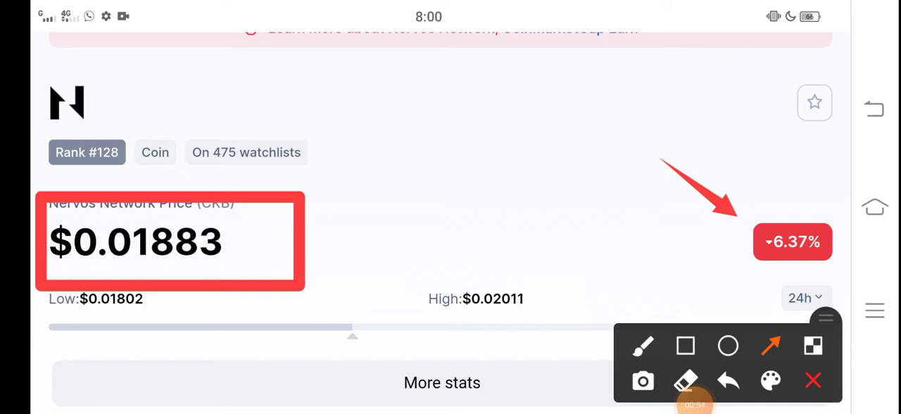
{"action": "scroll", "scroll_direction": "down", "scroll_amount": 3}
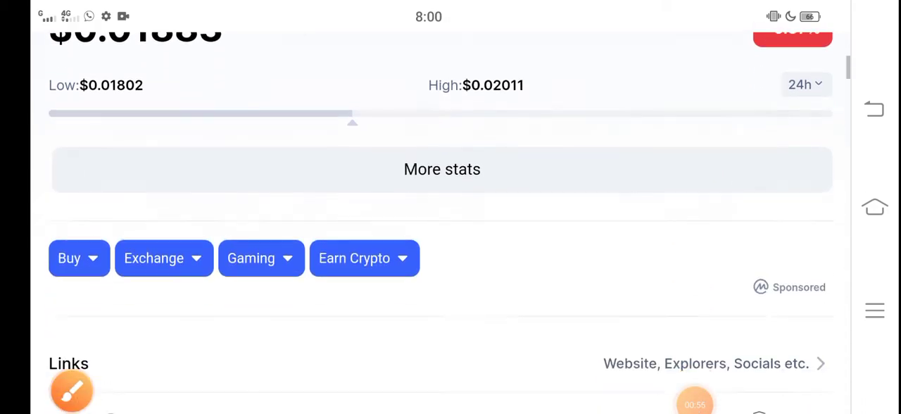